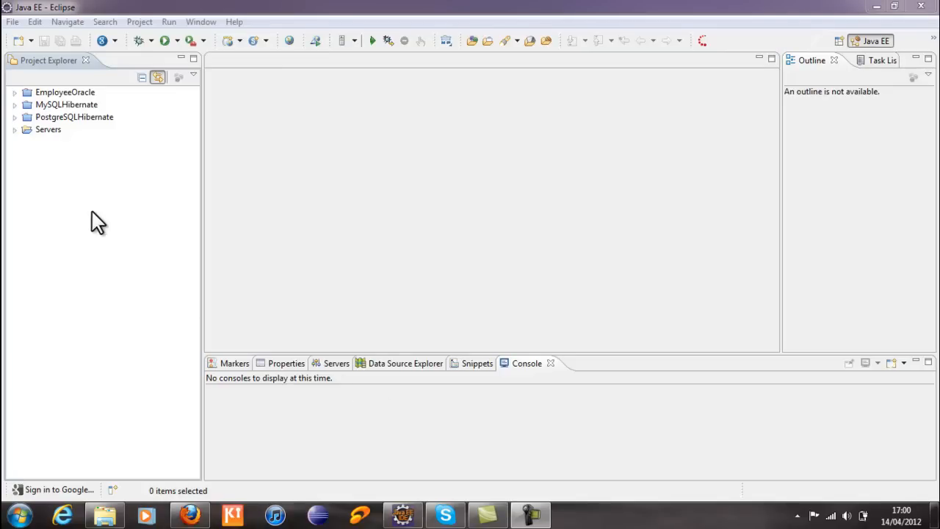
pyautogui.moveTo(80, 204)
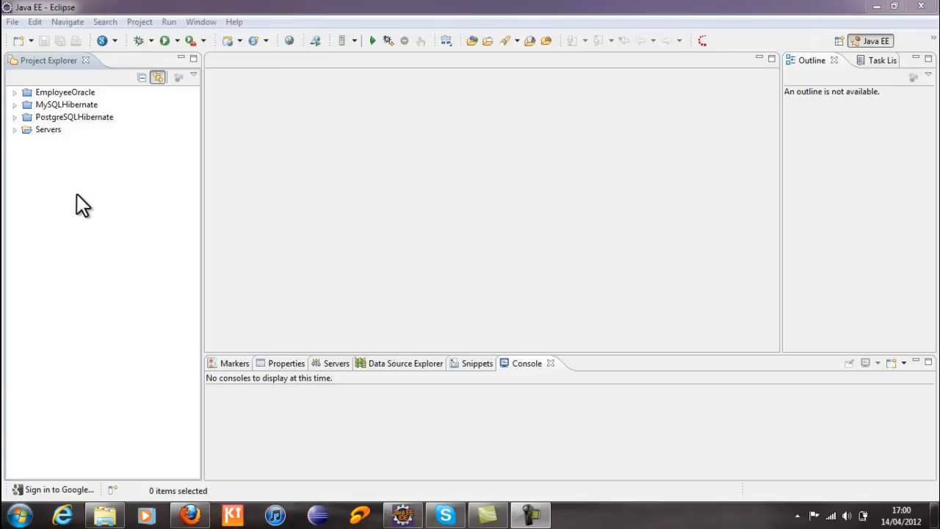
pyautogui.moveTo(80, 220)
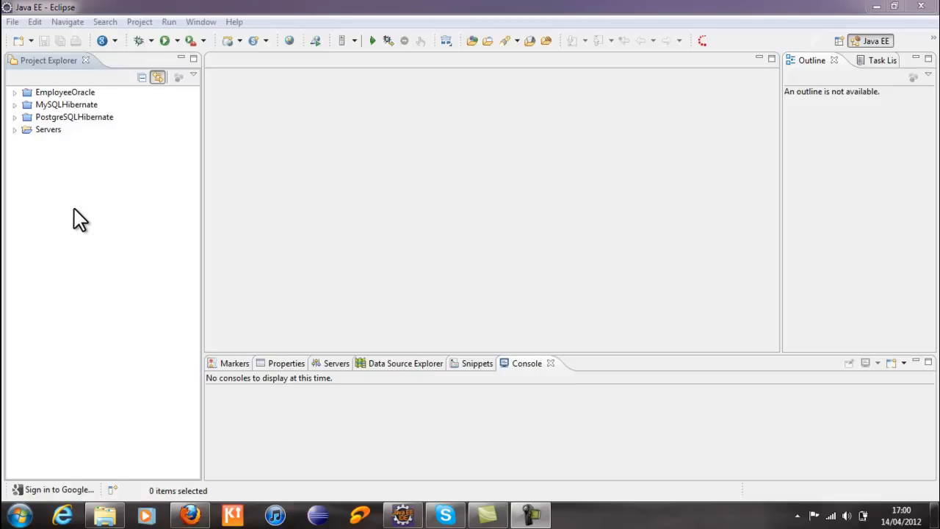
pyautogui.moveTo(182, 206)
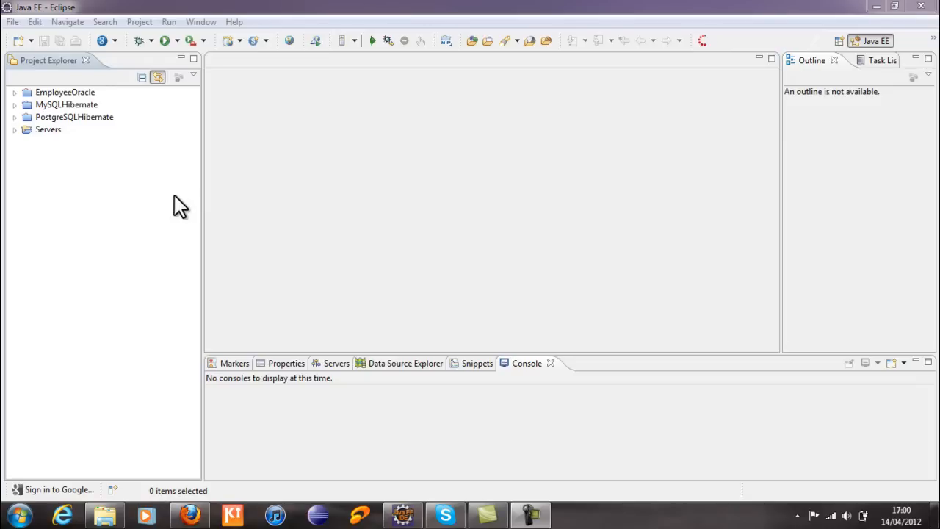
pyautogui.moveTo(517, 507)
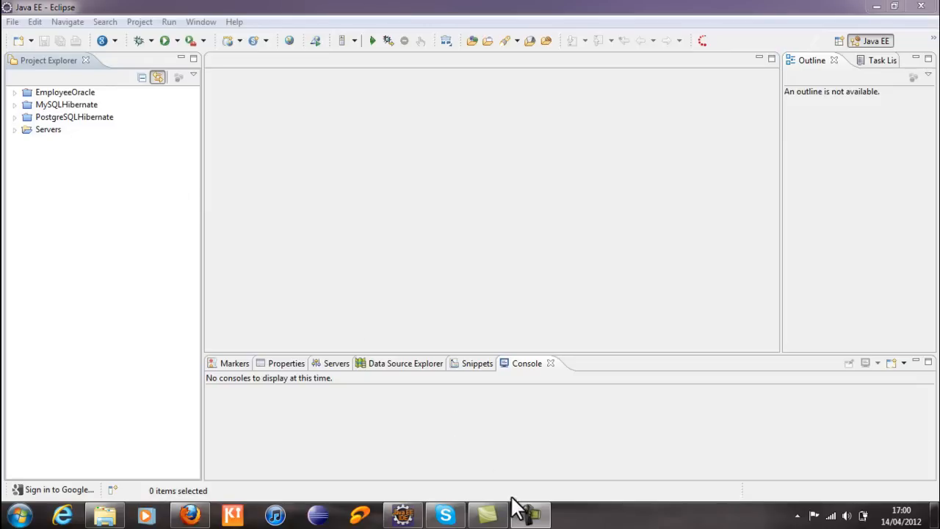
pyautogui.moveTo(213, 97)
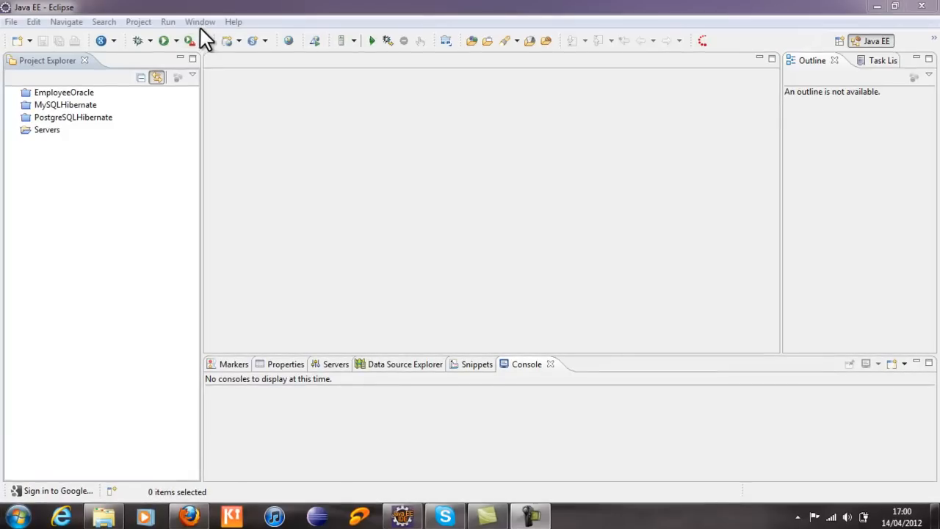
# Step: Show the Java > Build Path > User Libraries preferences page via Window > Preferences, filtering by 'use'
pyautogui.click(199, 22)
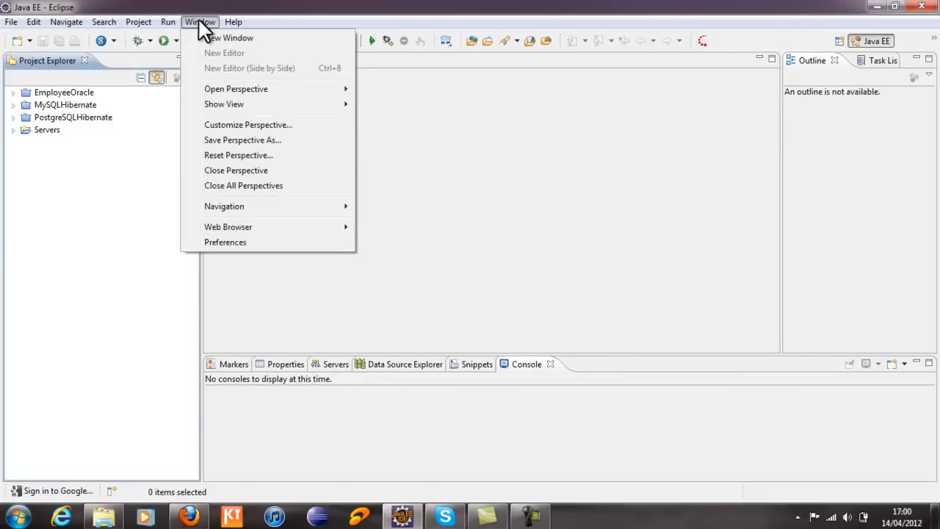
pyautogui.moveTo(226, 243)
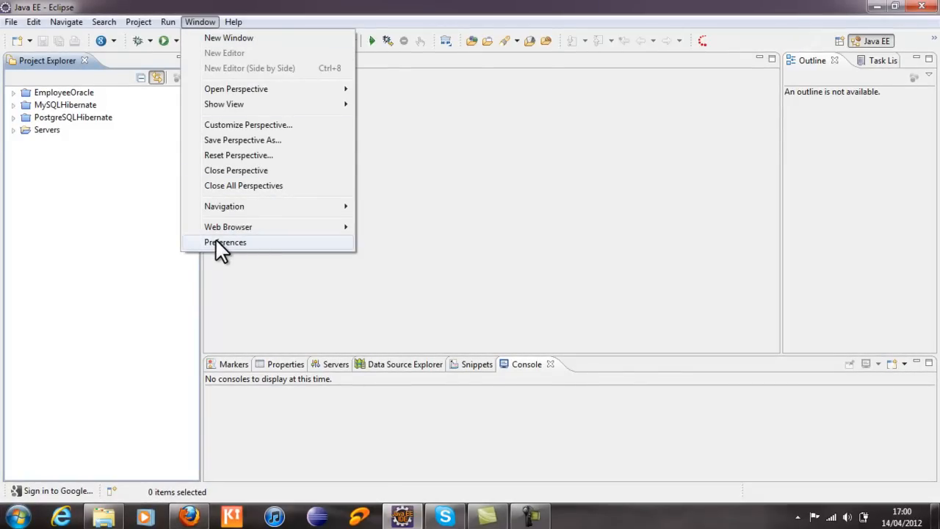
pyautogui.click(225, 241)
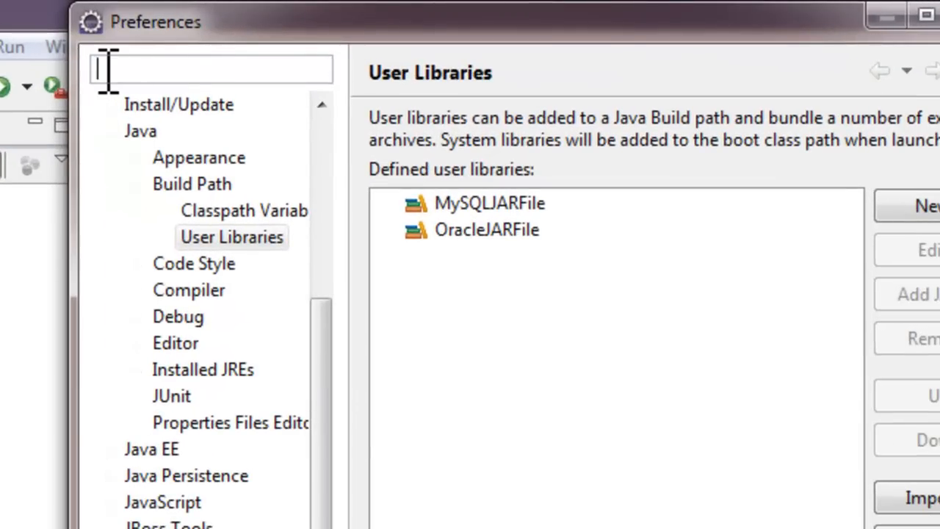
pyautogui.write('use')
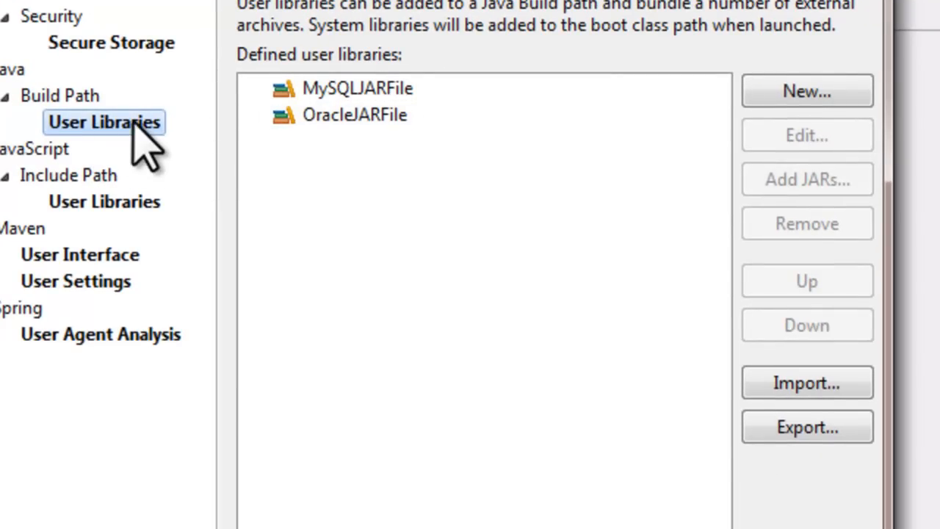
pyautogui.click(358, 89)
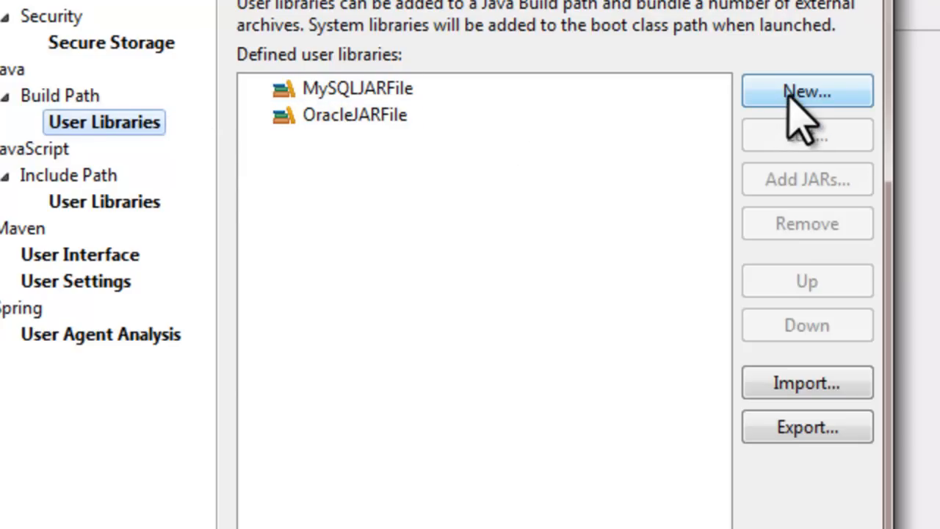
# Step: Start a new user library and enter HibernateLibraries as its name
pyautogui.click(807, 91)
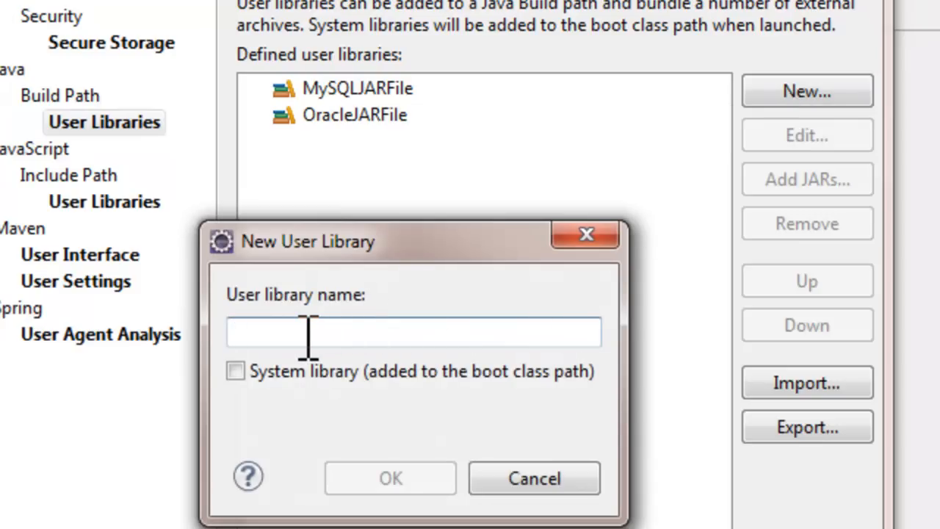
pyautogui.moveTo(453, 332)
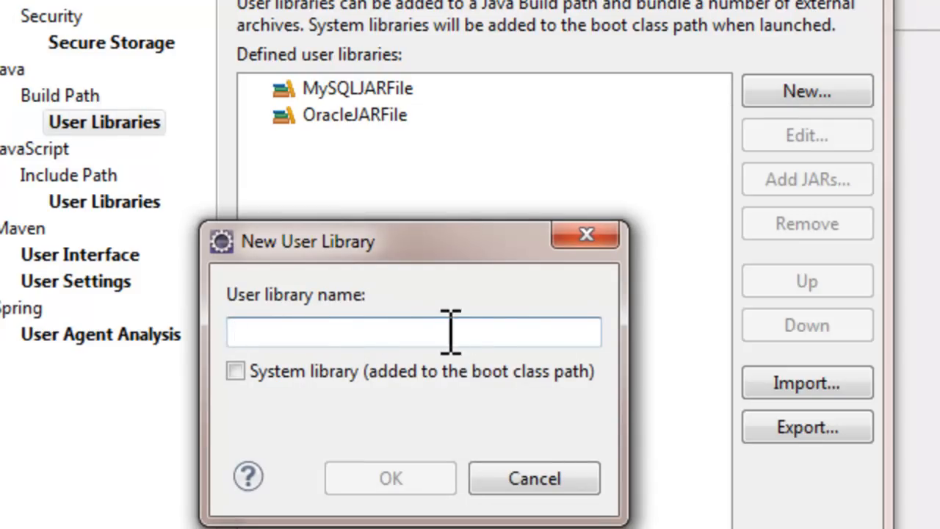
pyautogui.moveTo(500, 323)
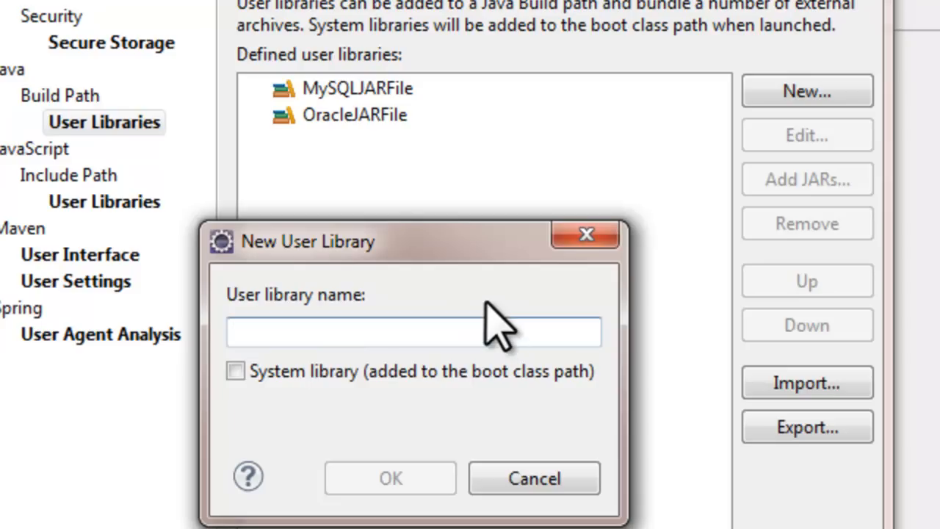
pyautogui.click(412, 332)
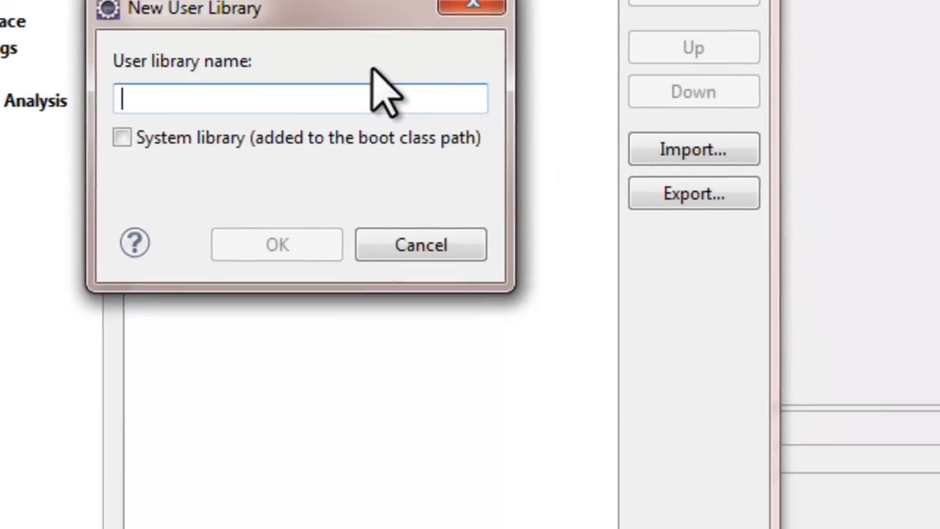
pyautogui.write('Hib')
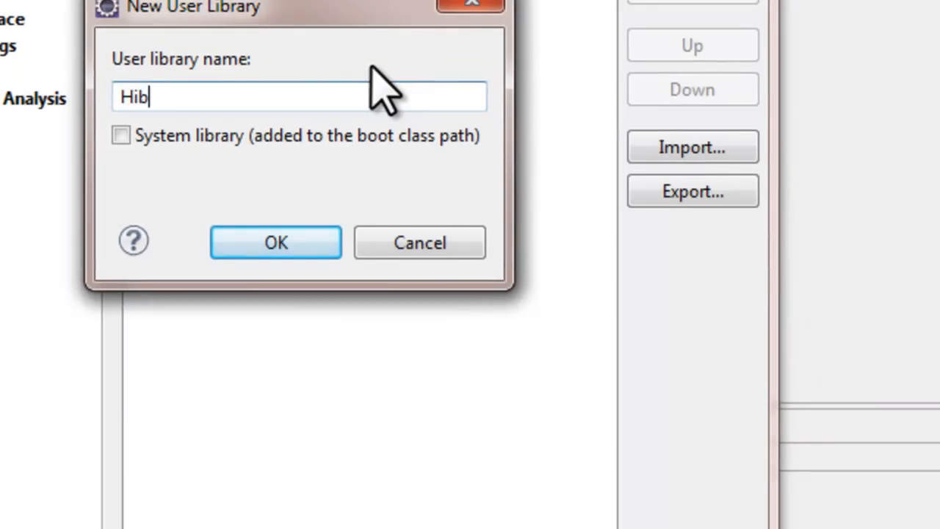
pyautogui.write('e')
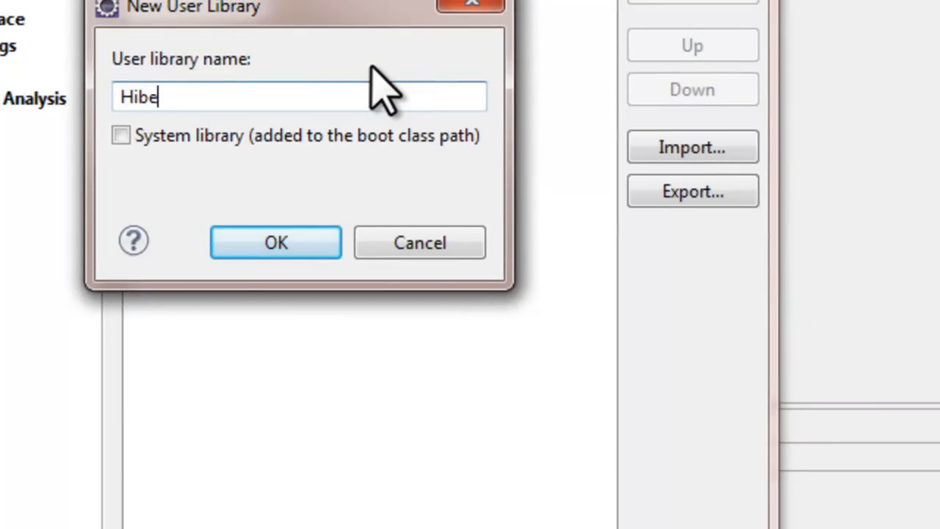
pyautogui.write('rnateLibar')
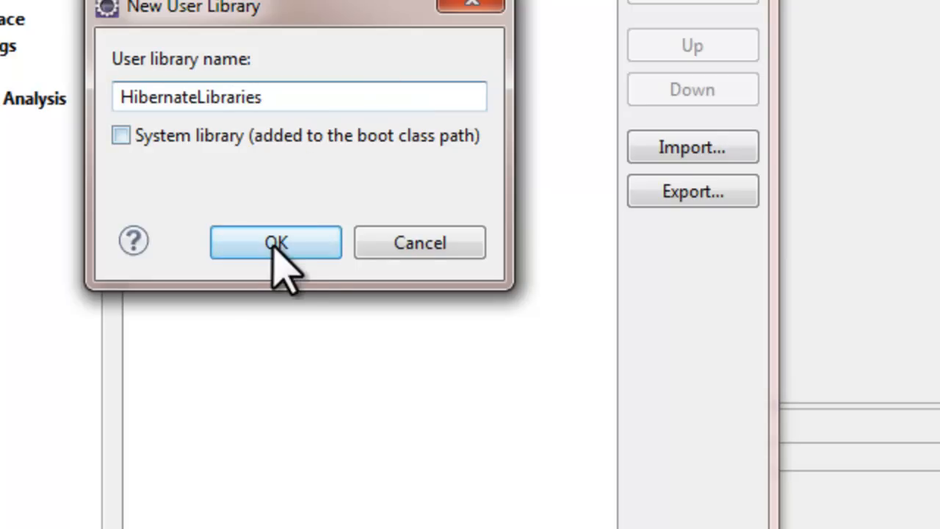
pyautogui.click(277, 242)
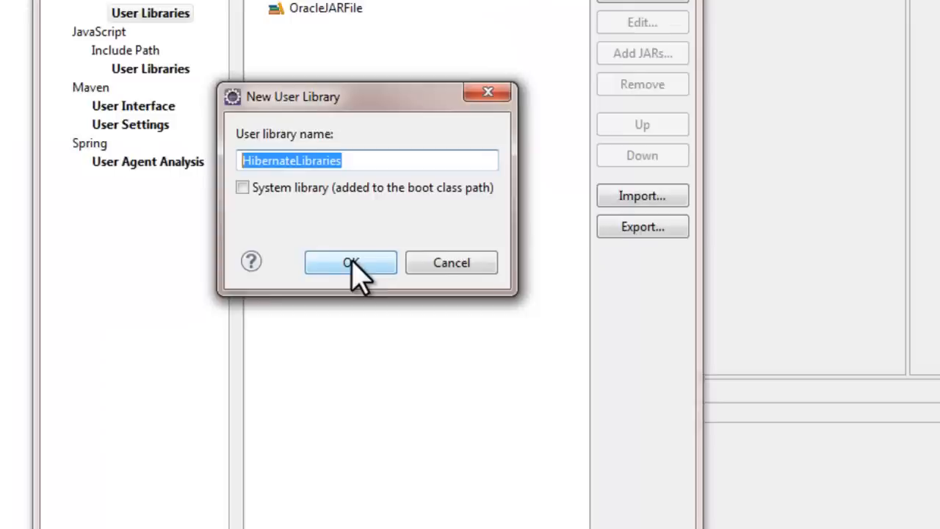
# Step: Confirm the dialog so HibernateLibraries joins MySQLJARFile and OracleJARFile in the list
pyautogui.click(350, 263)
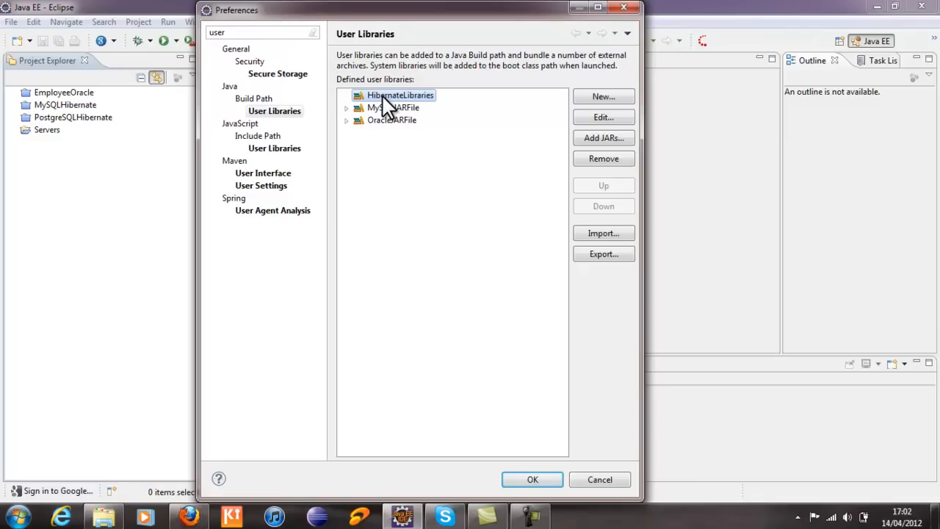
pyautogui.moveTo(414, 110)
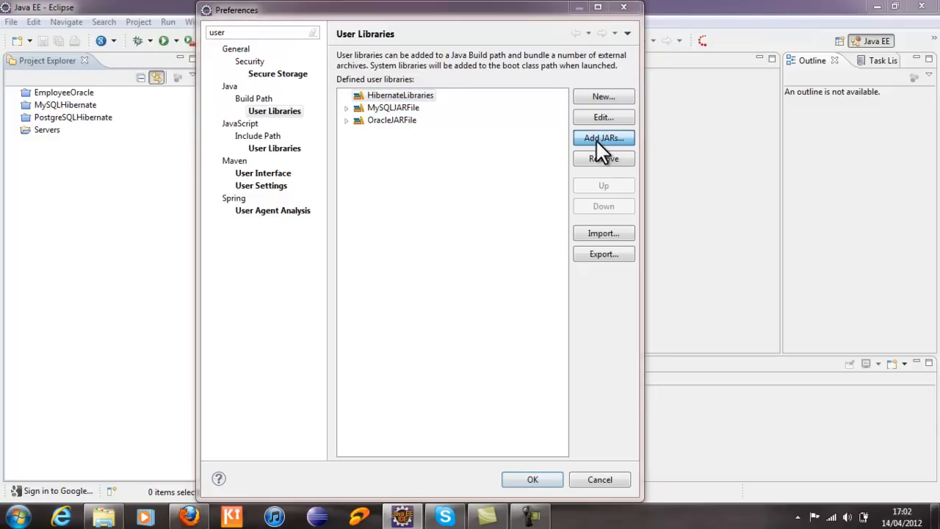
# Step: Begin adding JARs and browse into JavaSofts > hibernate-distribution-3.6.10.Final > lib
pyautogui.click(603, 138)
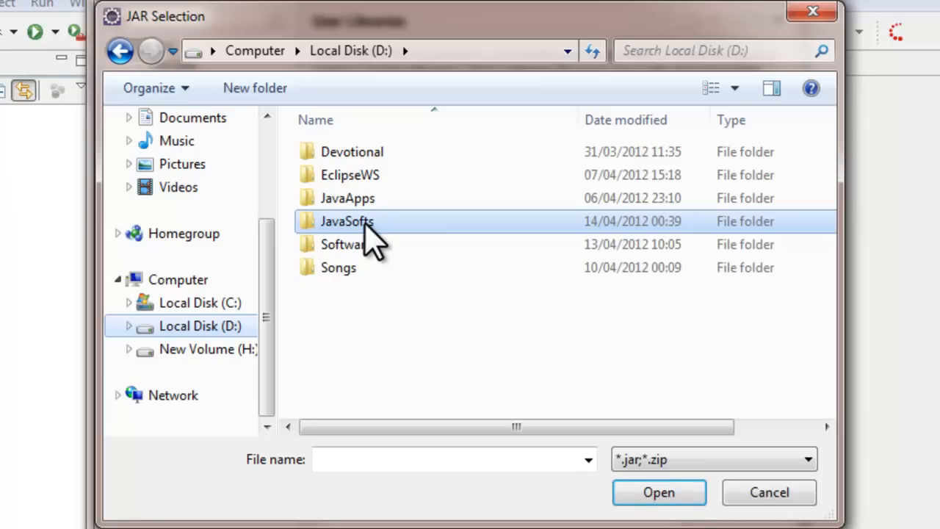
pyautogui.moveTo(347, 221)
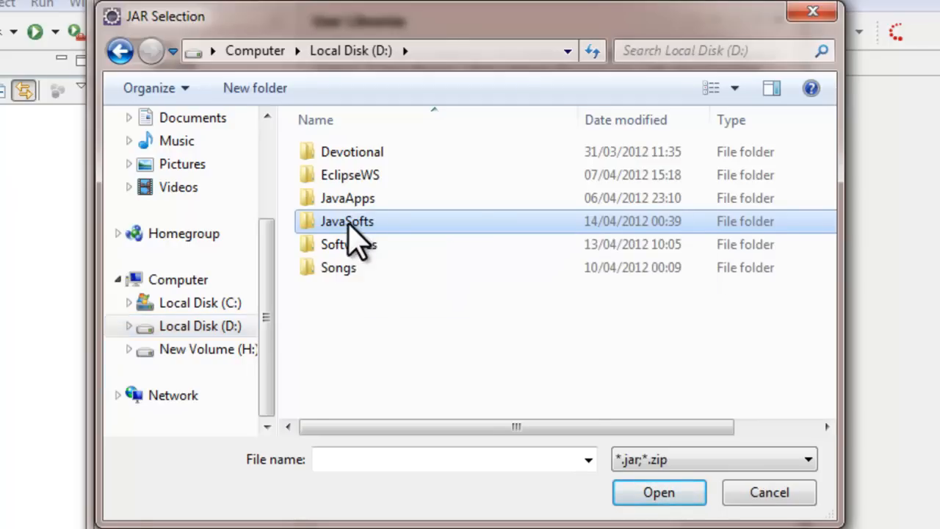
pyautogui.doubleClick(347, 221)
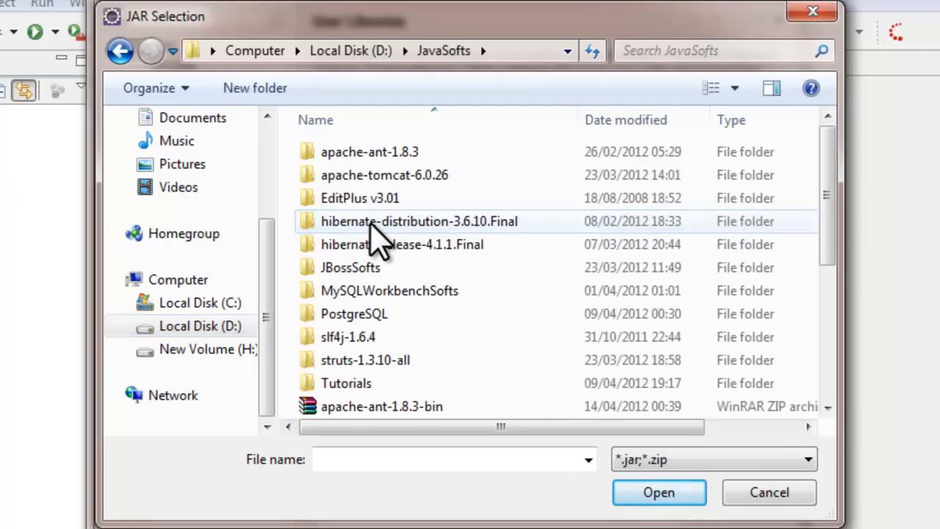
pyautogui.click(420, 221)
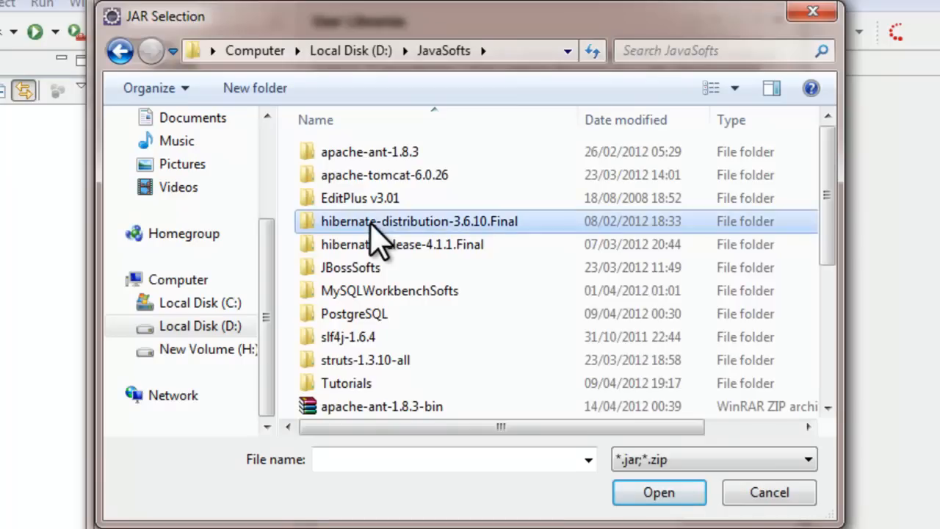
pyautogui.doubleClick(420, 220)
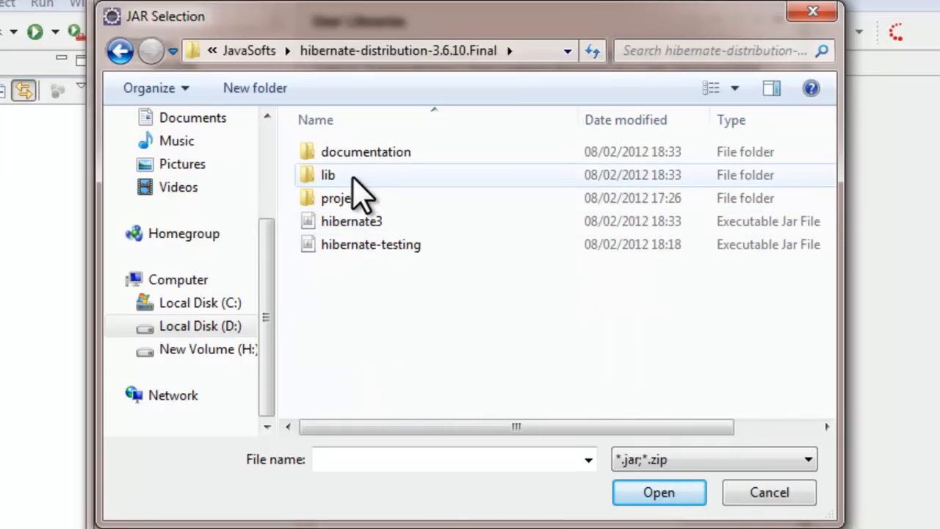
pyautogui.click(328, 175)
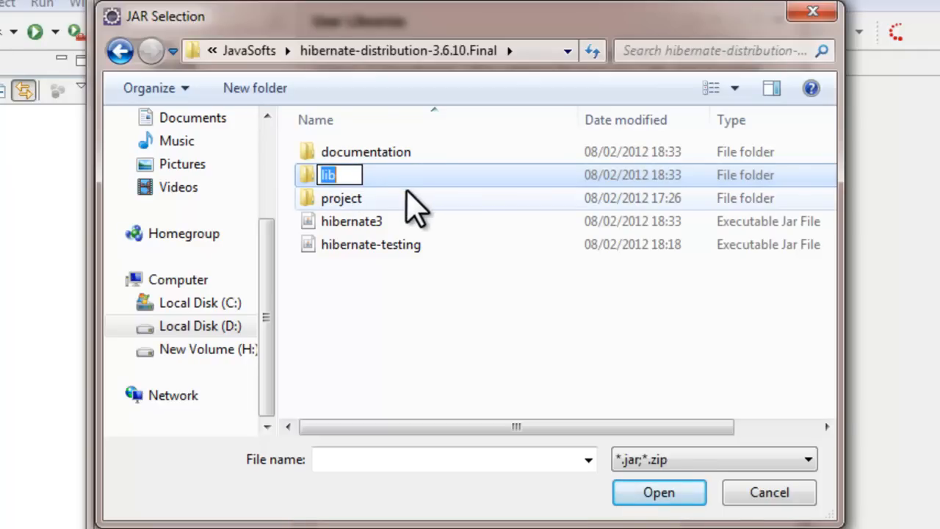
pyautogui.doubleClick(328, 175)
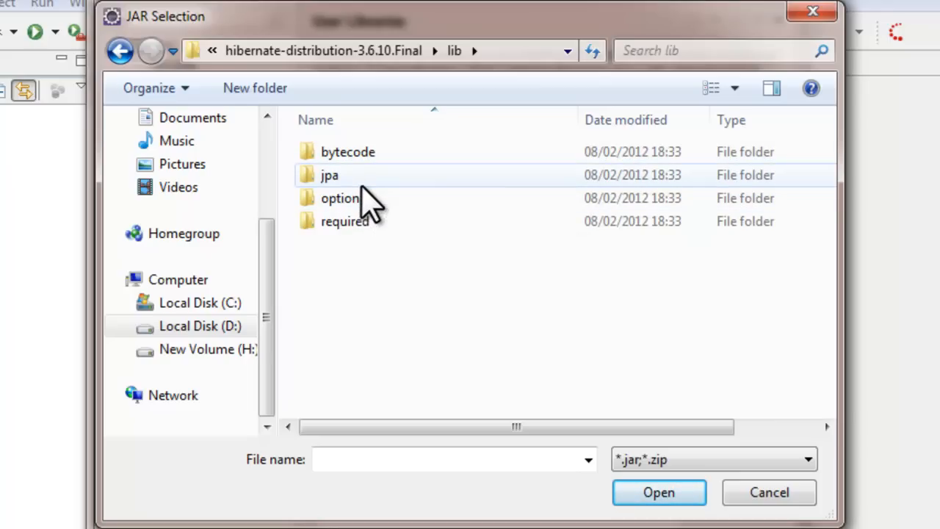
# Step: Add all six JARs from the required folder (antlr-2.7.6 through slf4j-api-1.6.1) to HibernateLibraries
pyautogui.click(343, 220)
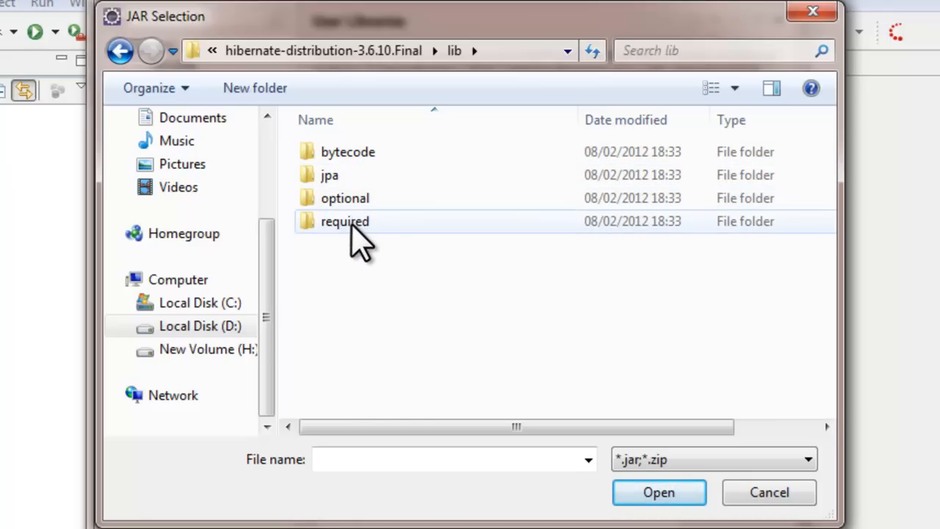
pyautogui.click(344, 221)
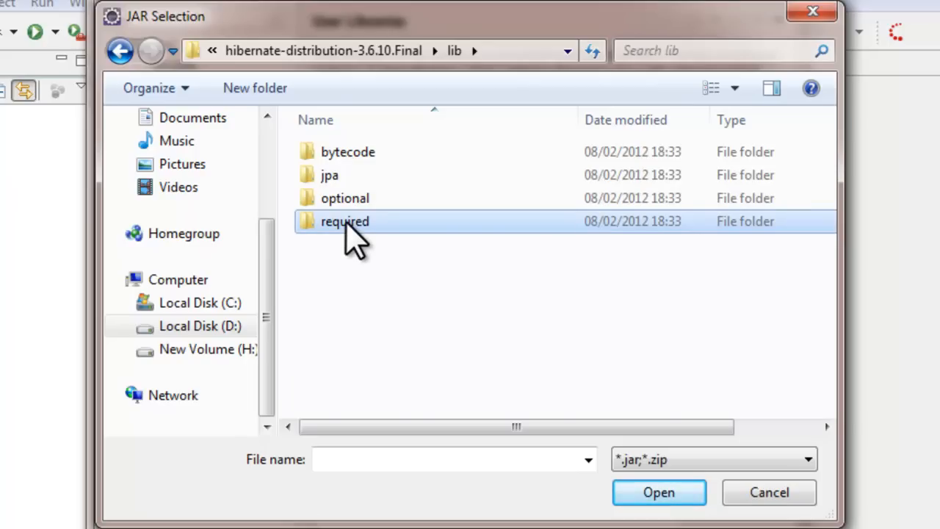
pyautogui.doubleClick(343, 220)
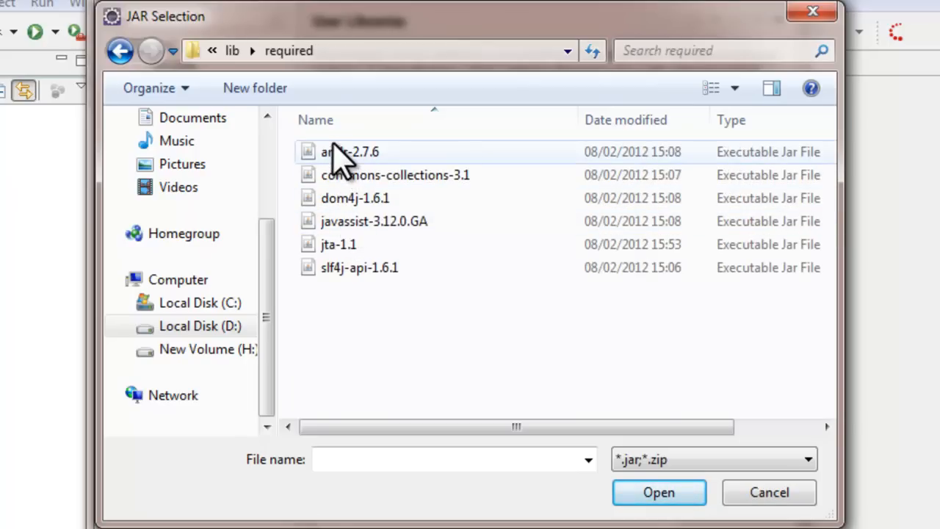
pyautogui.moveTo(335, 316)
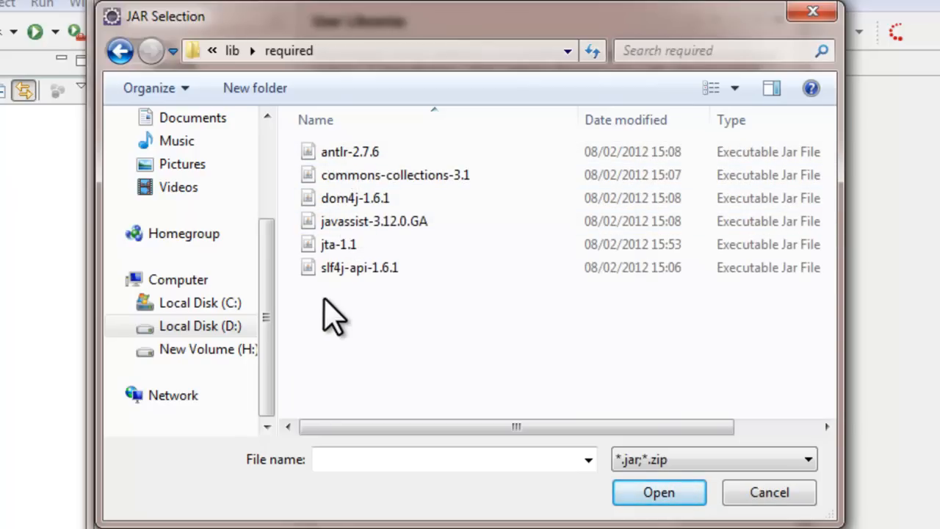
pyautogui.moveTo(346, 312)
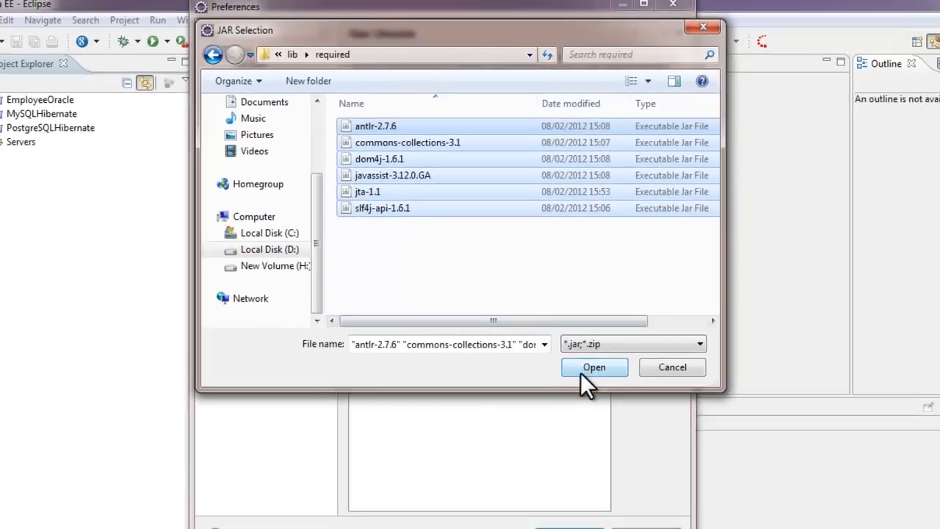
pyautogui.click(594, 367)
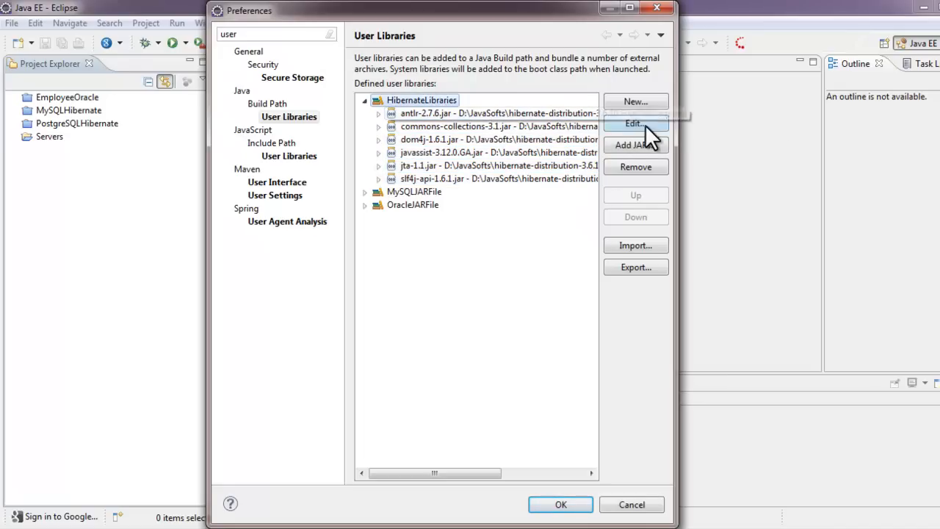
pyautogui.moveTo(635, 146)
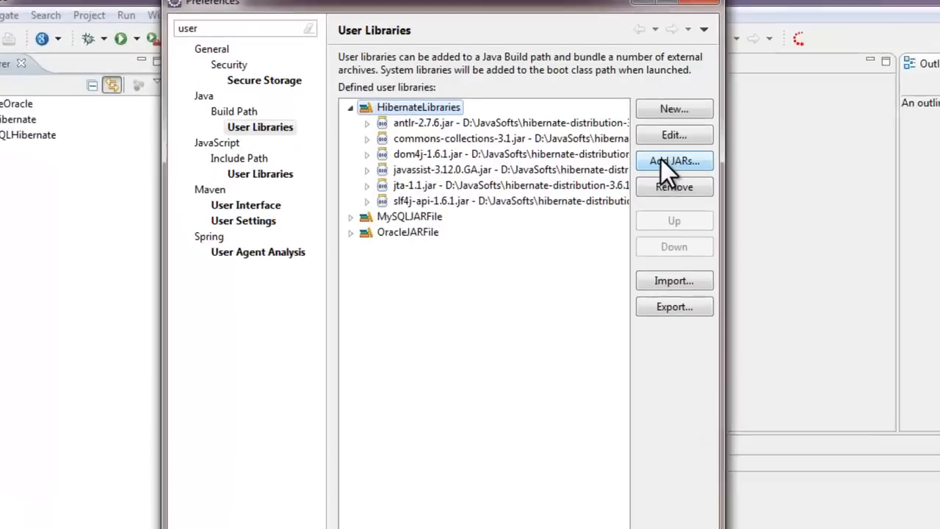
# Step: Add hibernate-jpa-2.0-api-1.0.1.Final.jar from the lib > jpa folder to HibernateLibraries
pyautogui.click(673, 160)
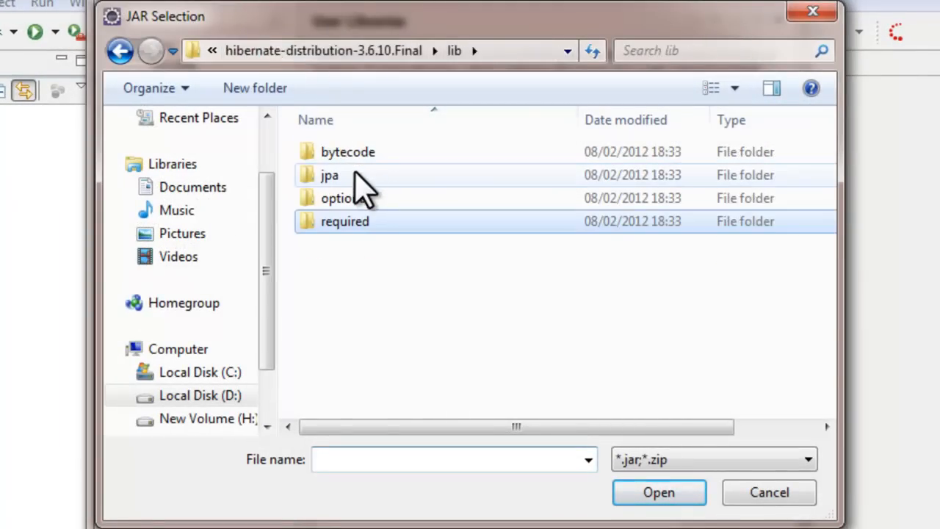
pyautogui.click(329, 175)
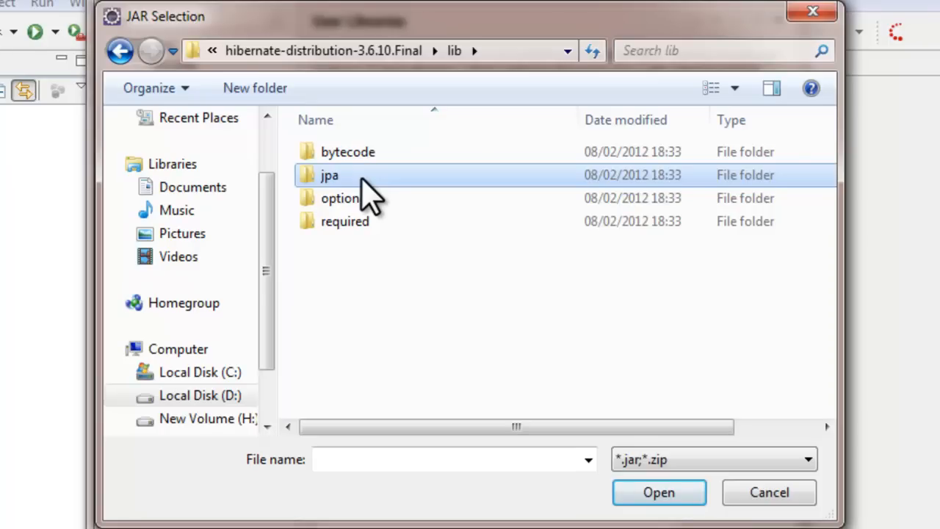
pyautogui.doubleClick(329, 175)
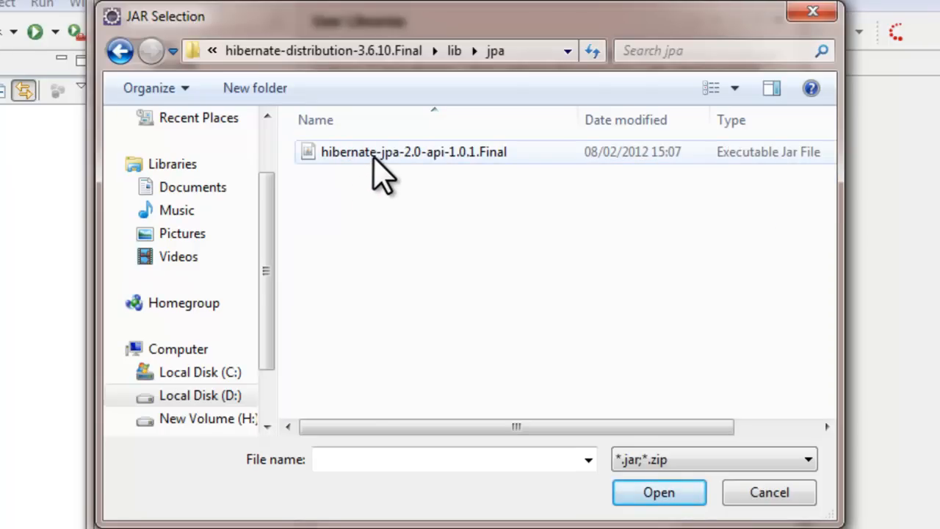
pyautogui.moveTo(411, 165)
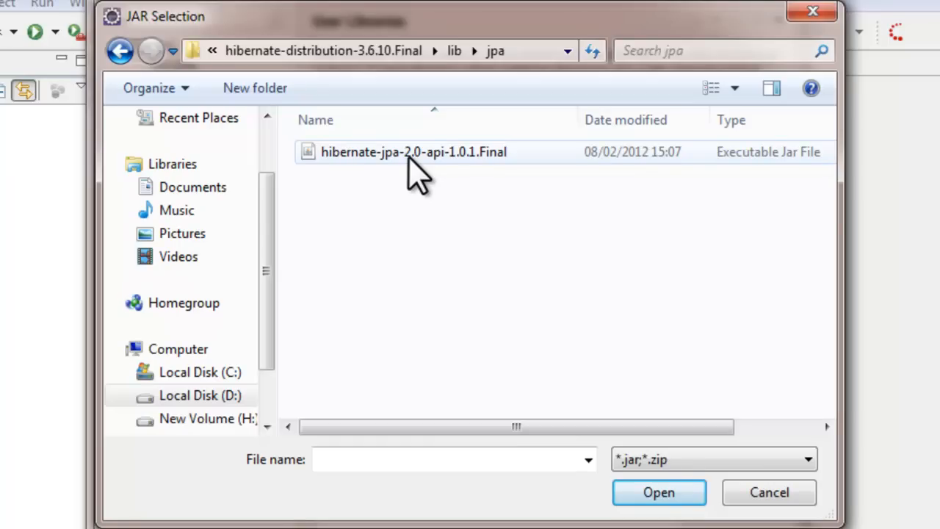
pyautogui.click(414, 152)
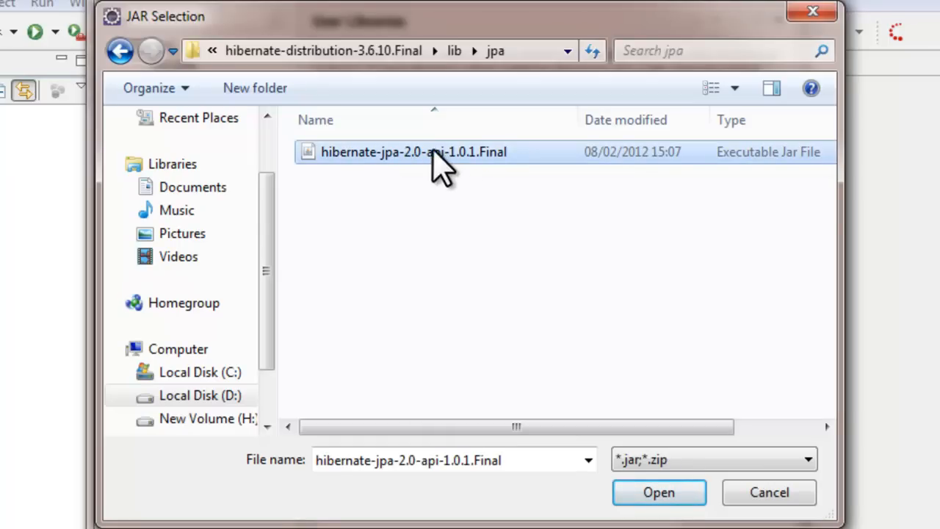
pyautogui.moveTo(658, 492)
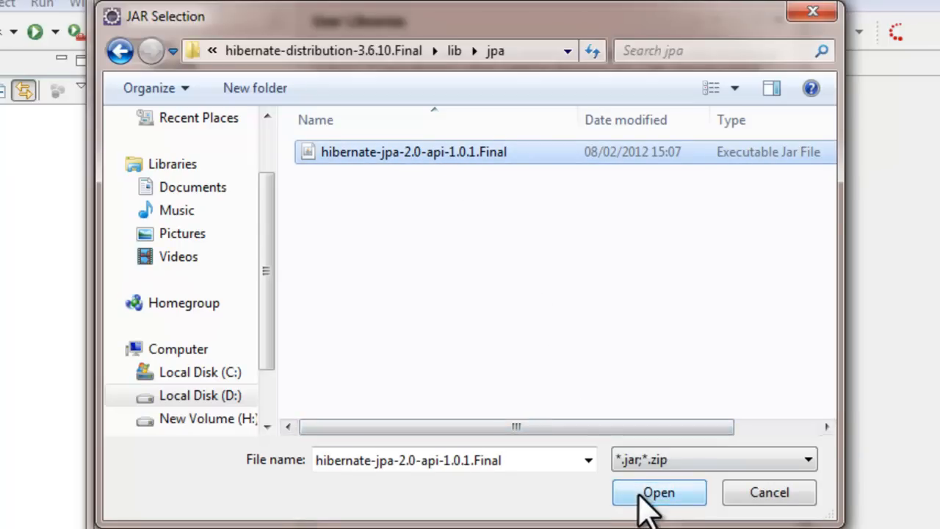
pyautogui.click(658, 492)
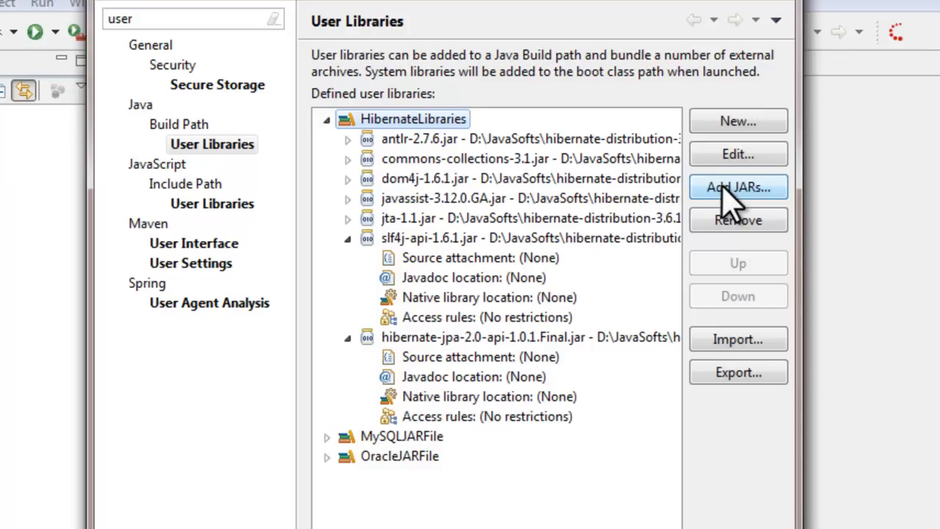
pyautogui.moveTo(727, 205)
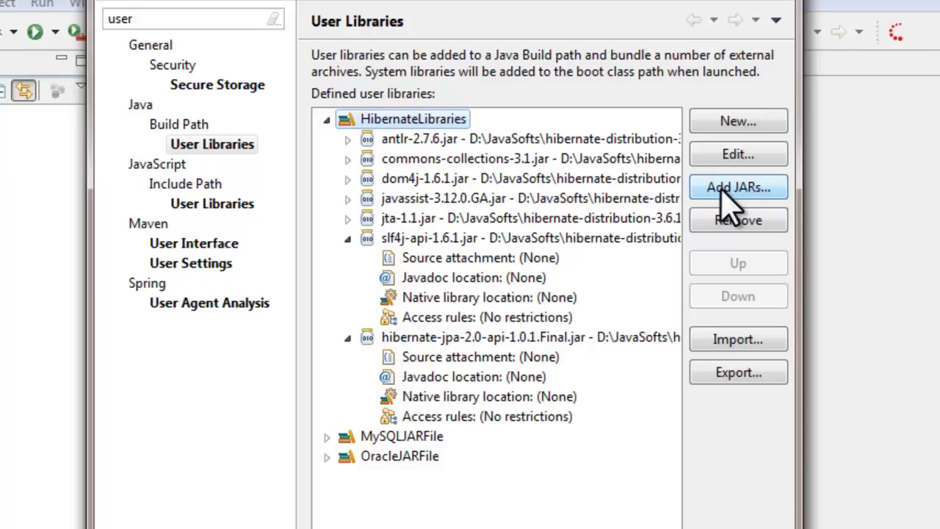
pyautogui.moveTo(735, 213)
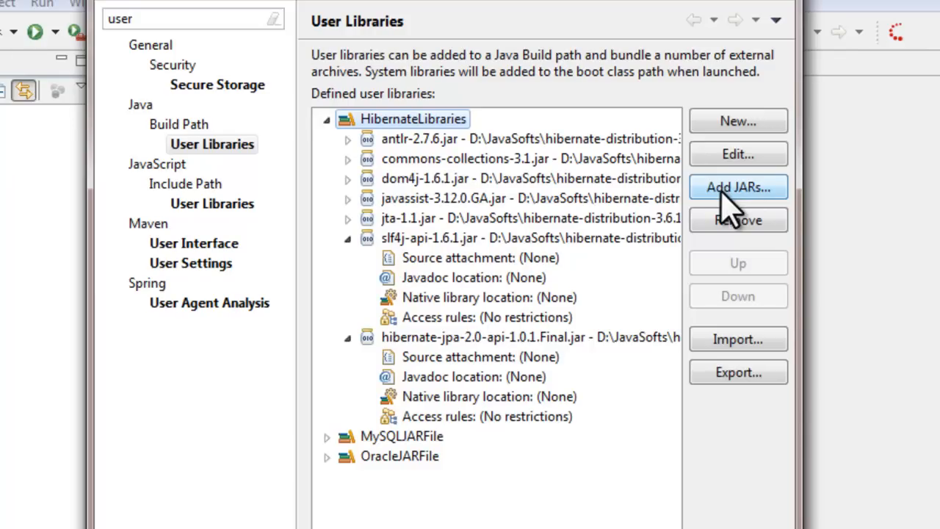
# Step: Add javassist-3.12.0.GA.jar from the lib > bytecode > javassist folder to HibernateLibraries
pyautogui.click(737, 186)
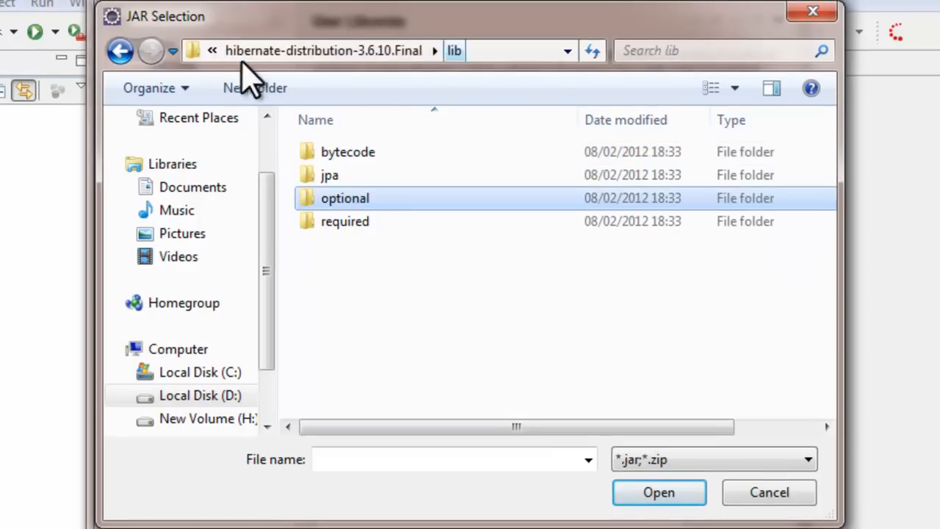
pyautogui.doubleClick(346, 151)
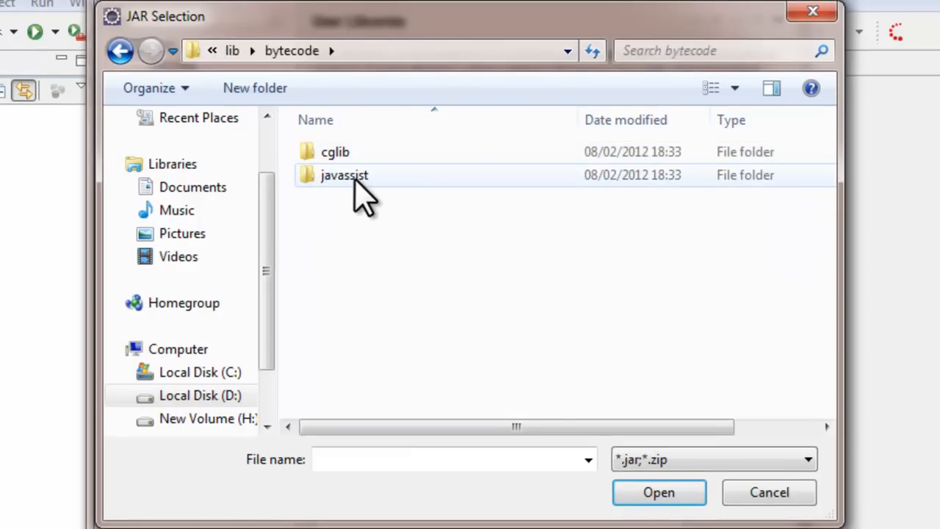
pyautogui.doubleClick(343, 175)
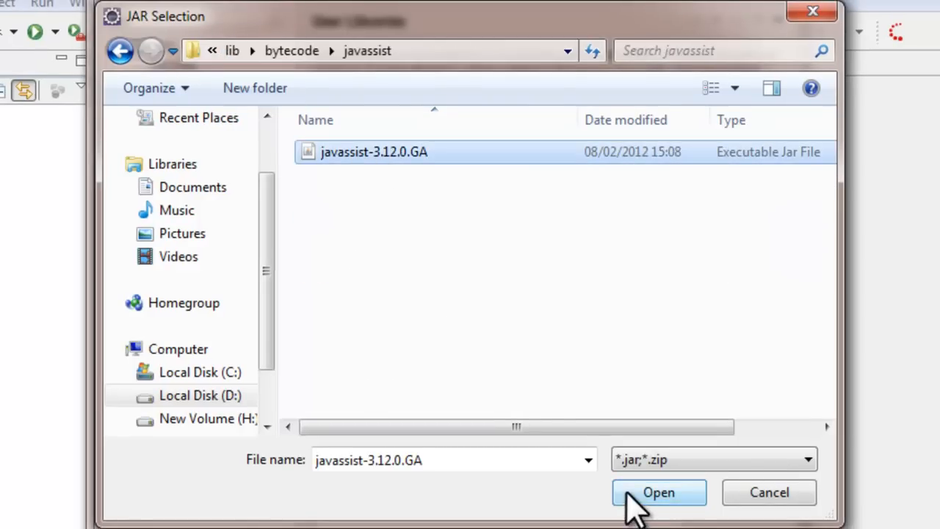
pyautogui.click(658, 492)
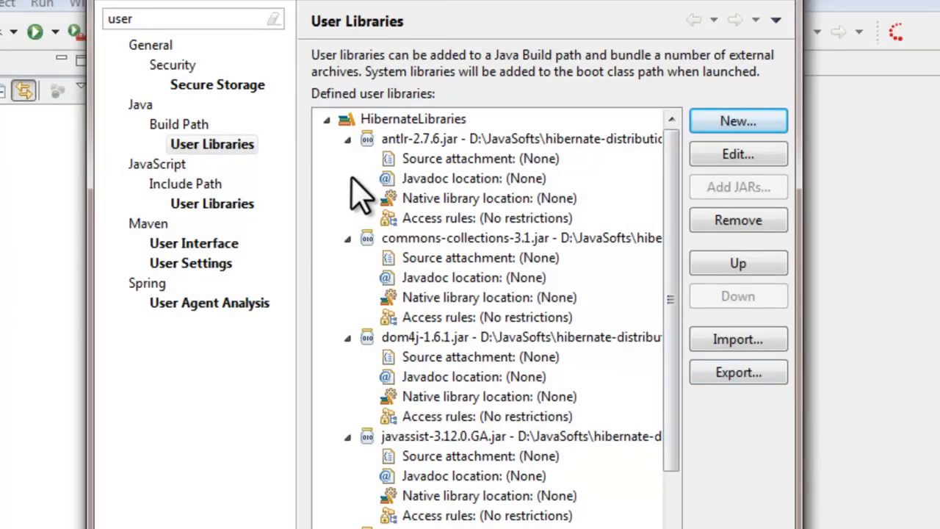
# Step: Remove the duplicate javassist-3.12.0.GA.jar entry, leaving seven JARs in HibernateLibraries
pyautogui.click(347, 138)
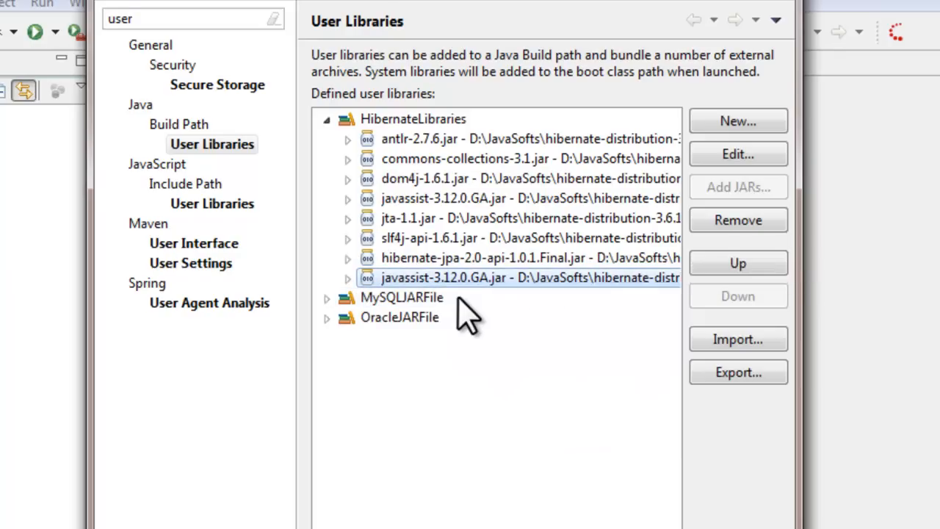
pyautogui.moveTo(499, 294)
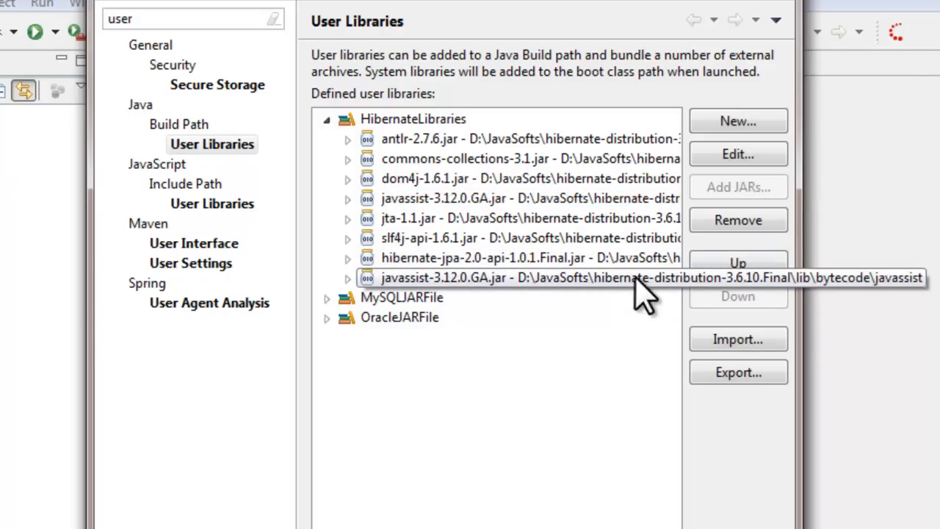
pyautogui.click(738, 220)
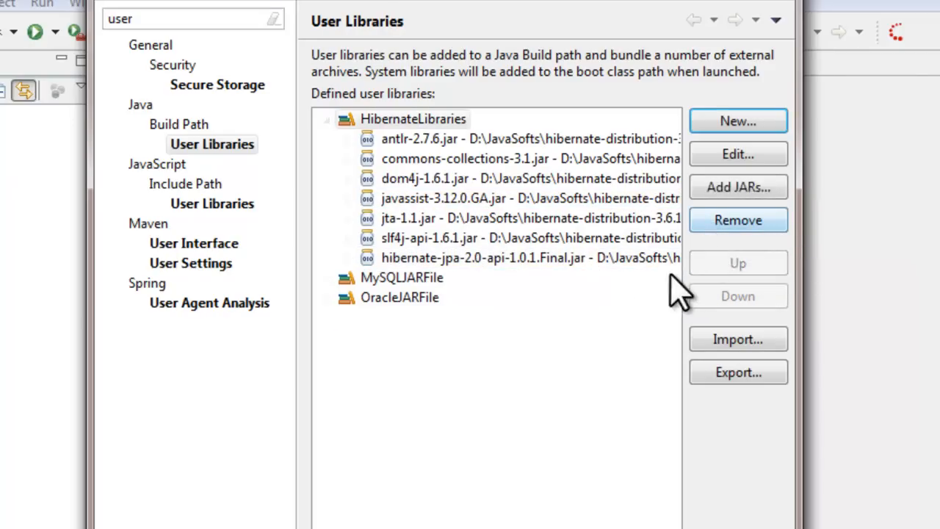
pyautogui.click(412, 117)
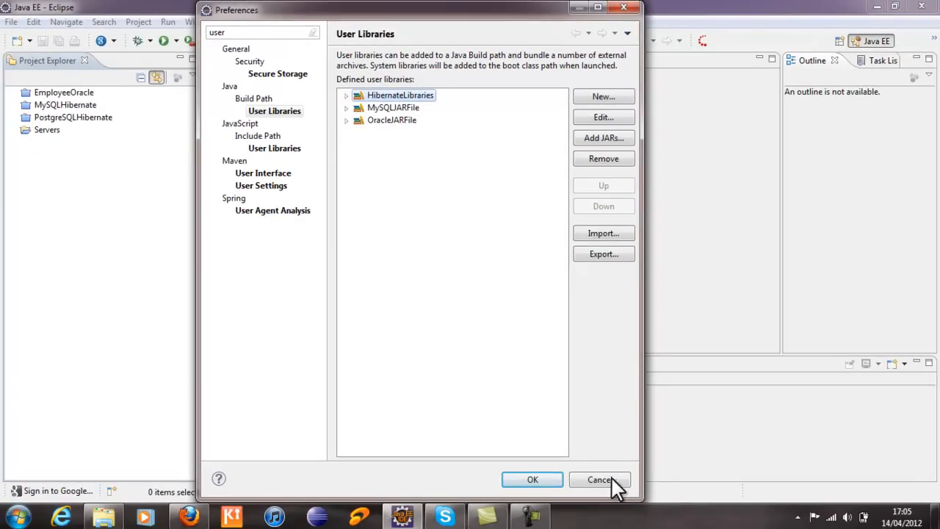
# Step: Close the Preferences window with Cancel, returning to the workbench and Project Explorer
pyautogui.click(600, 479)
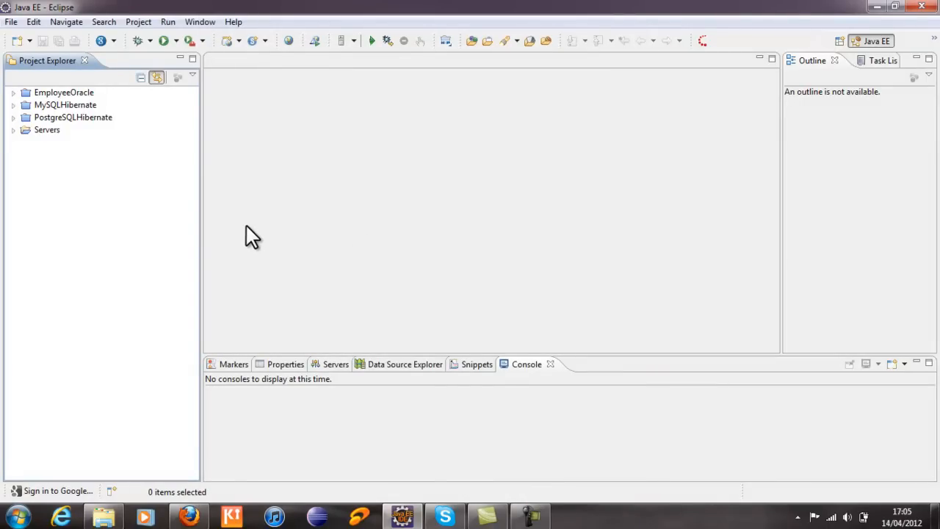
pyautogui.moveTo(199, 22)
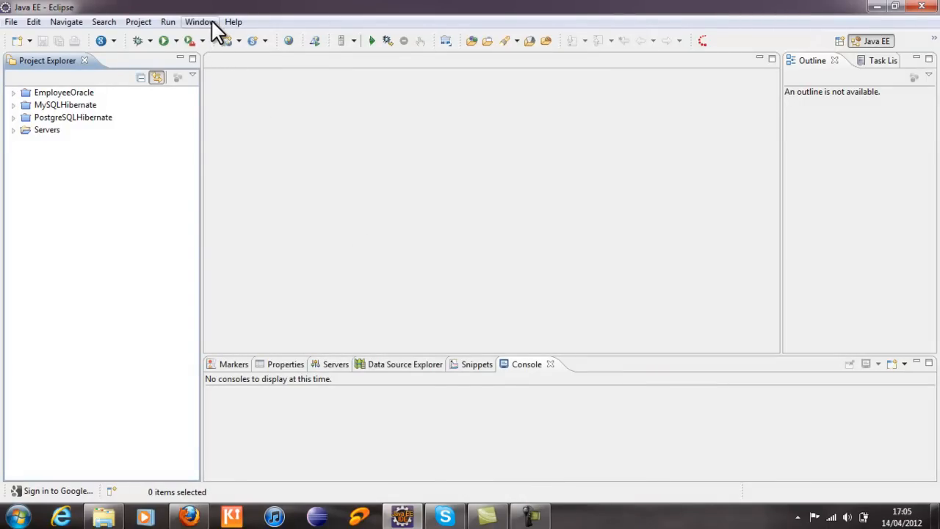